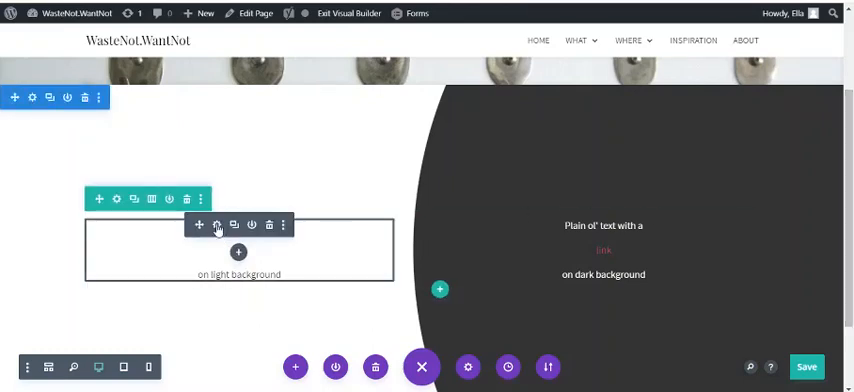
- Show the Design styling options for the light-background Text module
left_click(216, 226)
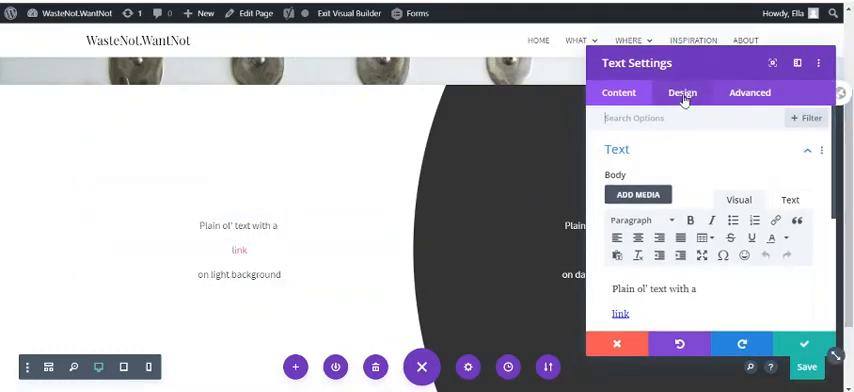
left_click(682, 92)
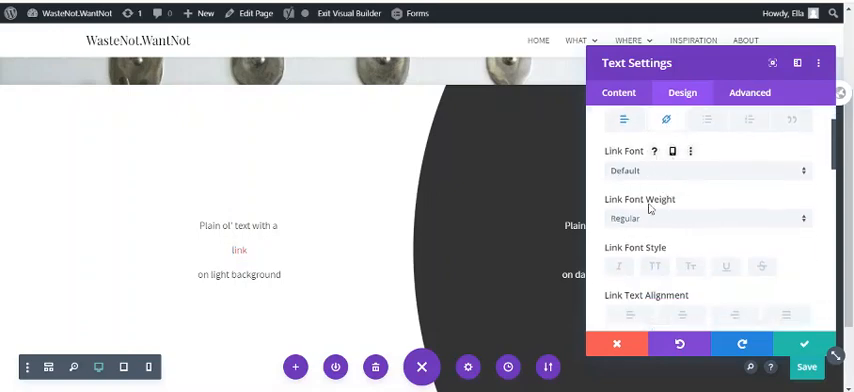
- Give the light module's link a coloured, solid underline via Link Font Style
left_click(708, 218)
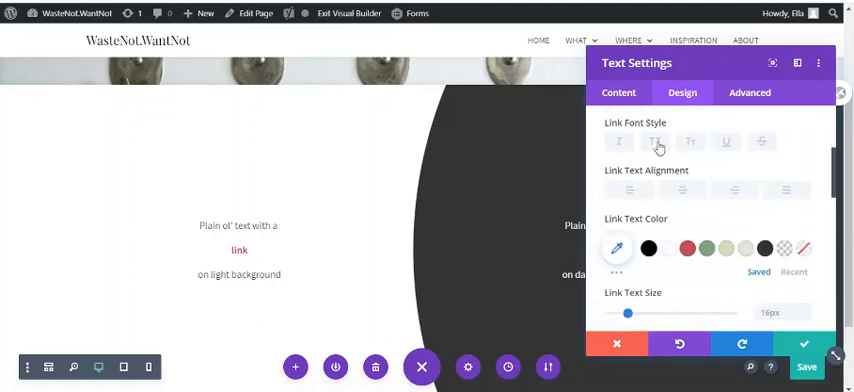
left_click(724, 140)
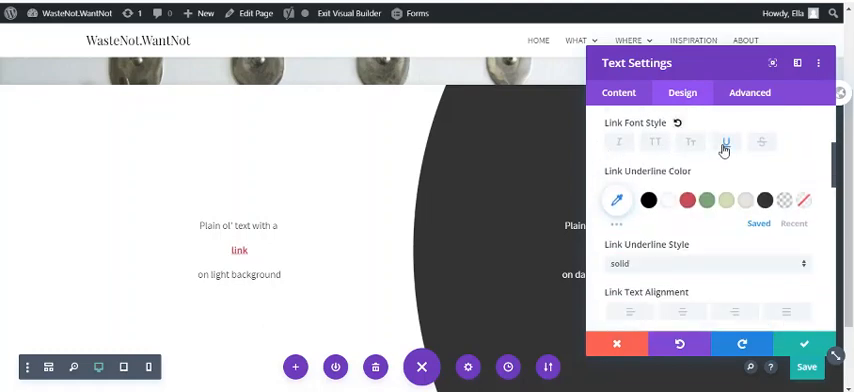
left_click(726, 140)
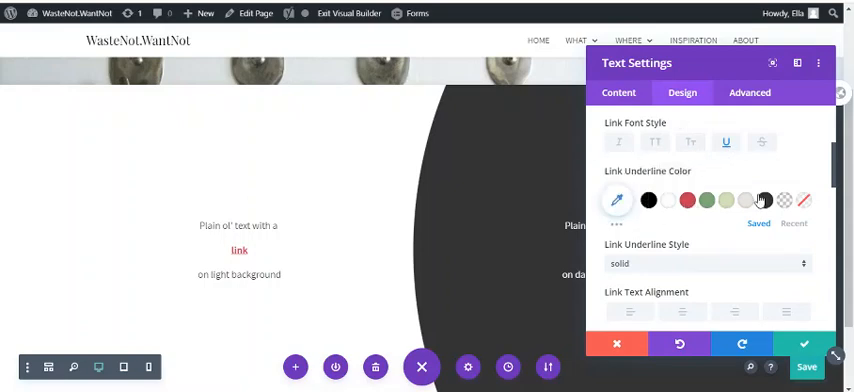
scroll("down", 3)
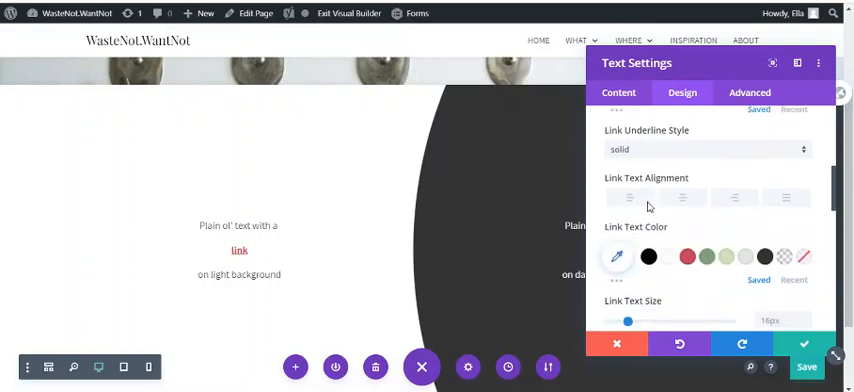
scroll("up", 3)
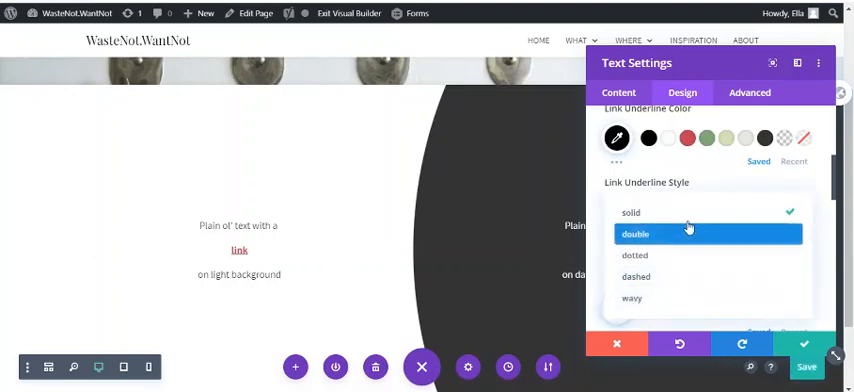
left_click(632, 212)
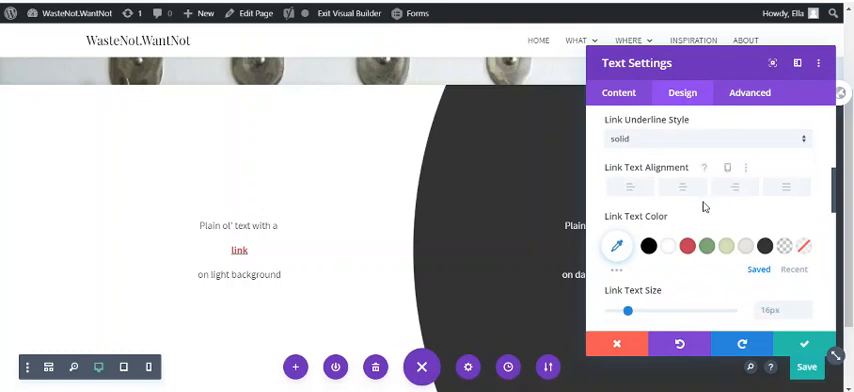
scroll("down", 3)
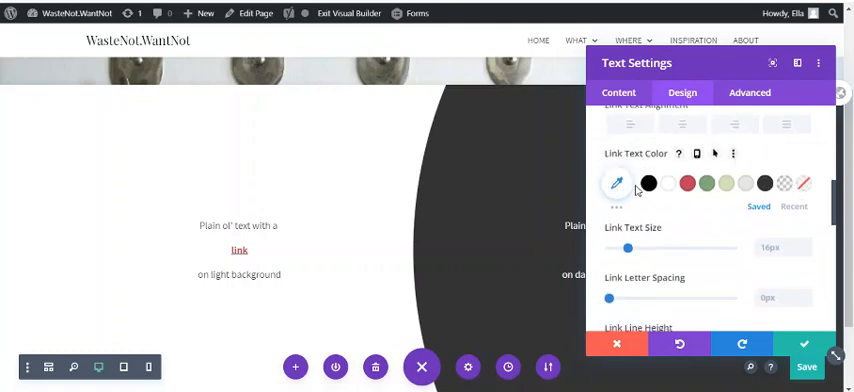
mouse_move(804, 184)
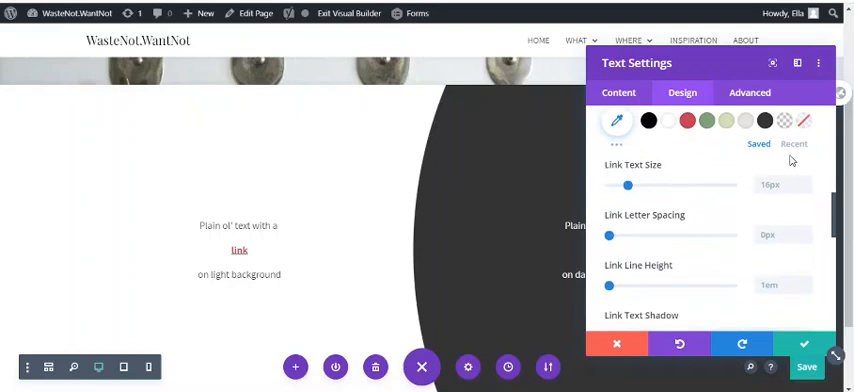
mouse_move(596, 196)
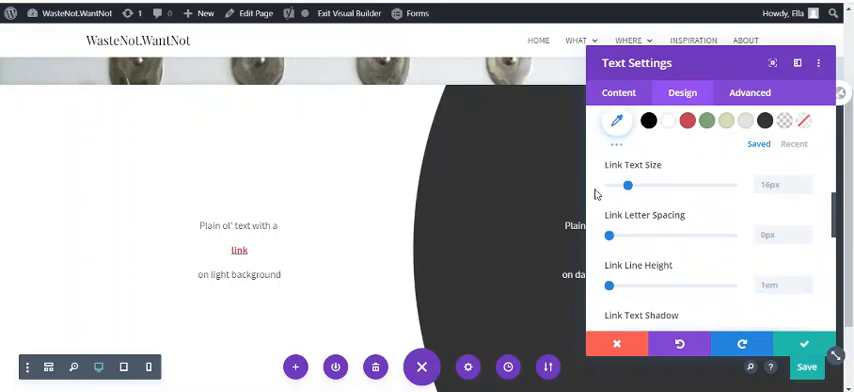
mouse_move(744, 310)
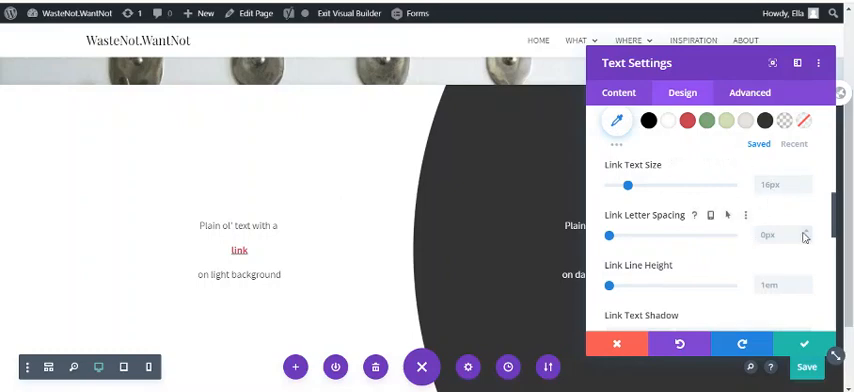
scroll("down", 3)
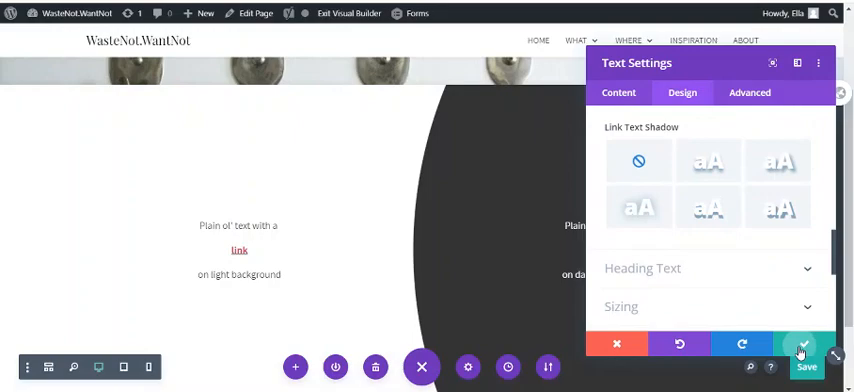
- Save the underlined link and bring up the dark-background Text module's settings
left_click(806, 344)
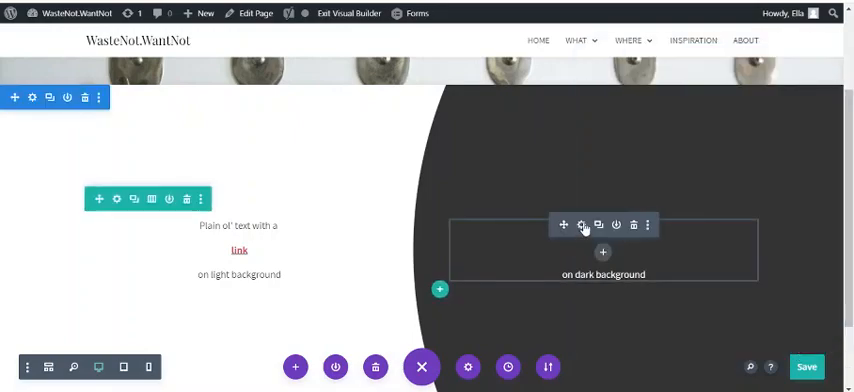
left_click(580, 224)
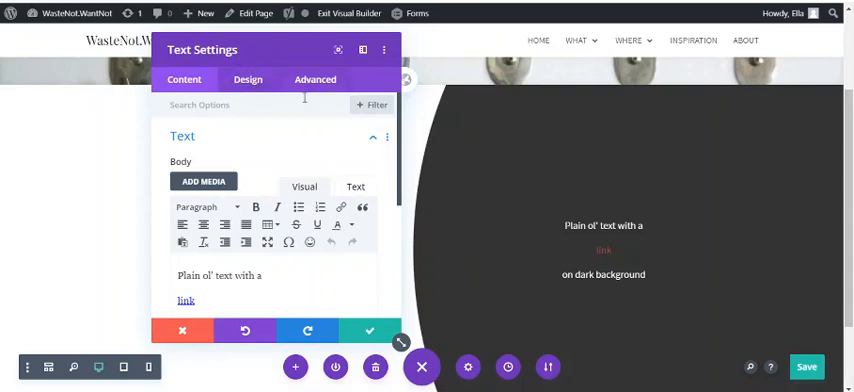
- Set the dark module's Link Text Color to a light swatch and save it
left_click(248, 80)
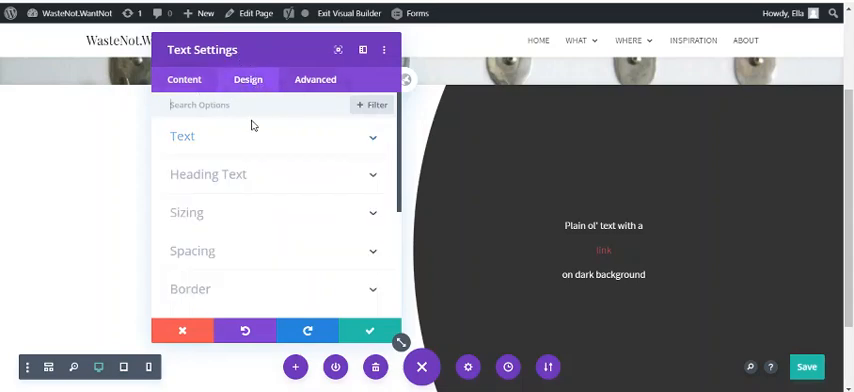
left_click(182, 136)
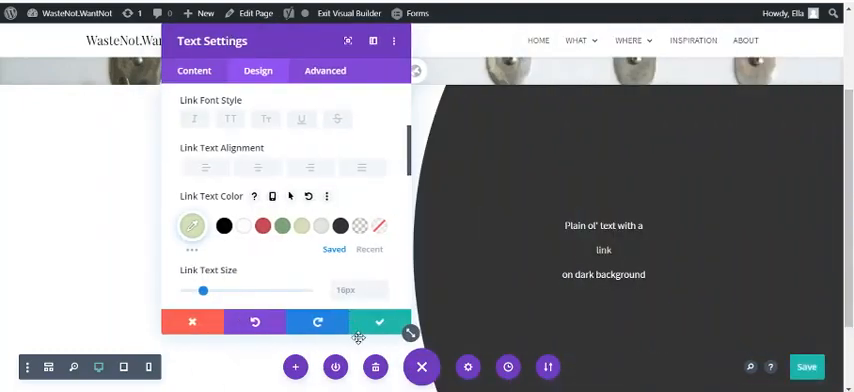
left_click(378, 322)
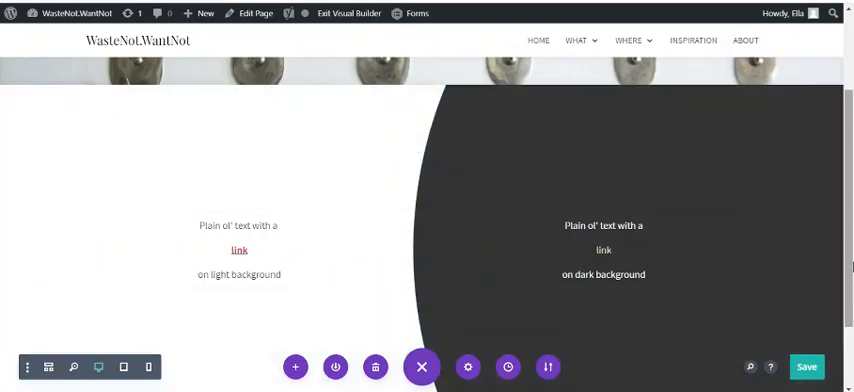